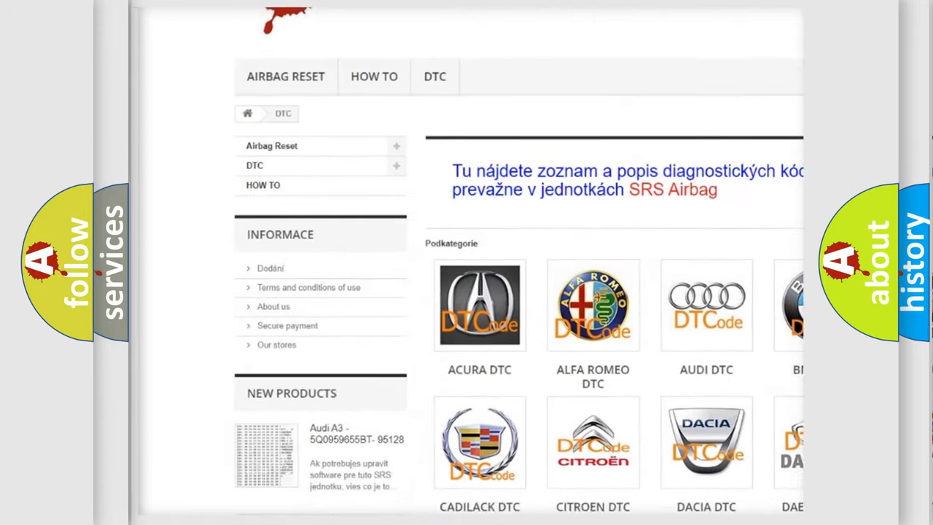
{"action": "scroll", "scroll_direction": "down", "scroll_amount": 3}
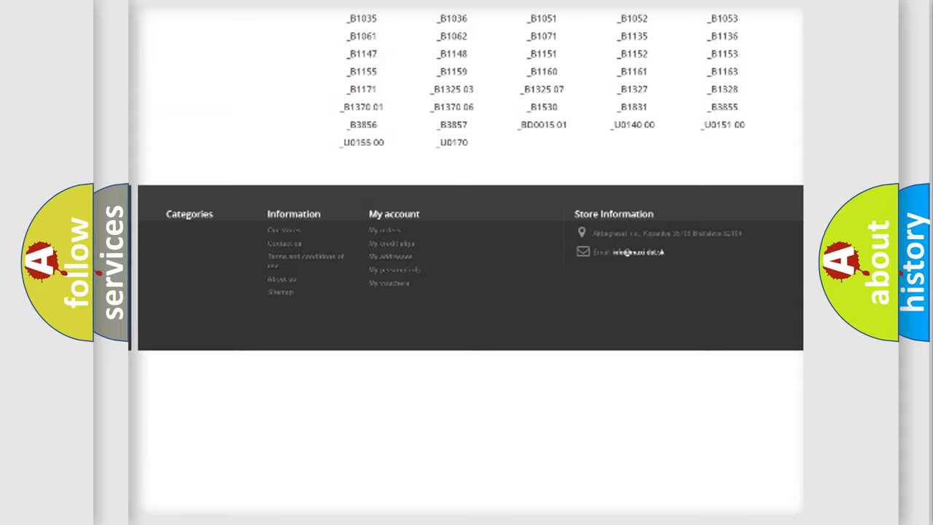
{"action": "scroll", "scroll_direction": "up", "scroll_amount": 3}
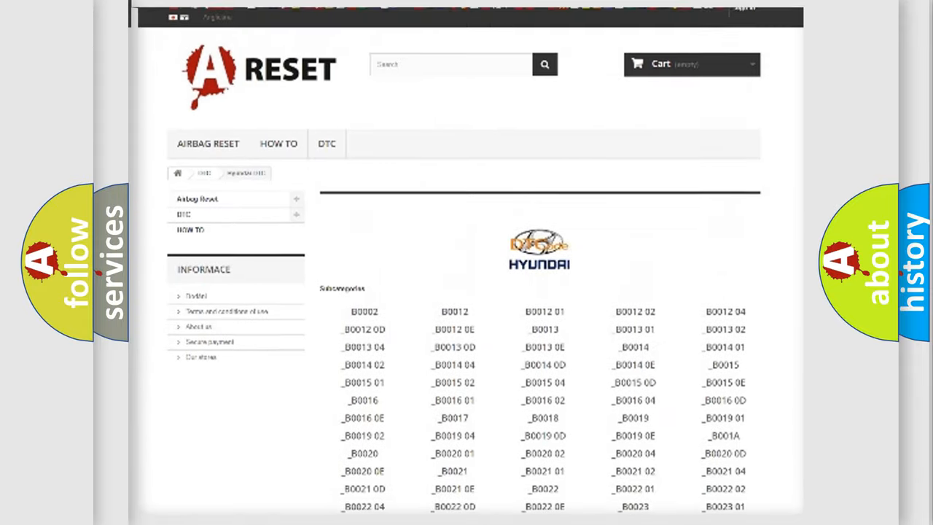